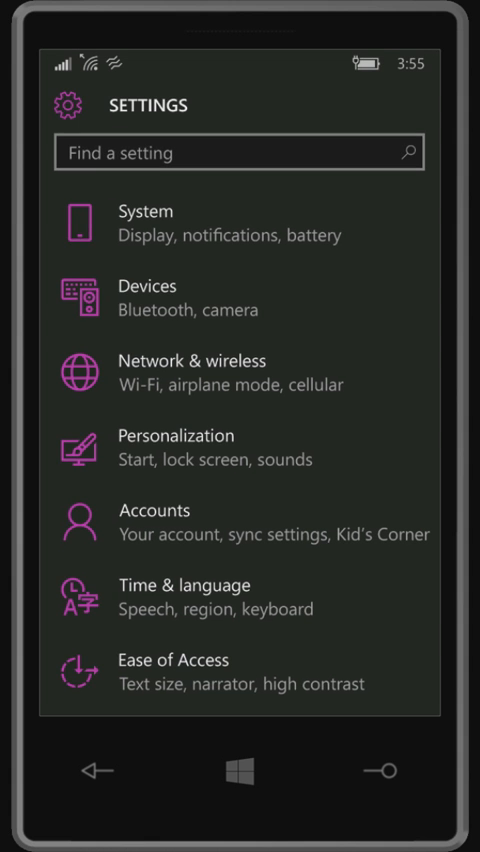
In Personalization > Start, change the Background from Tile picture to Full screen picture.
{"action": "left_click", "coordinate": [180, 436]}
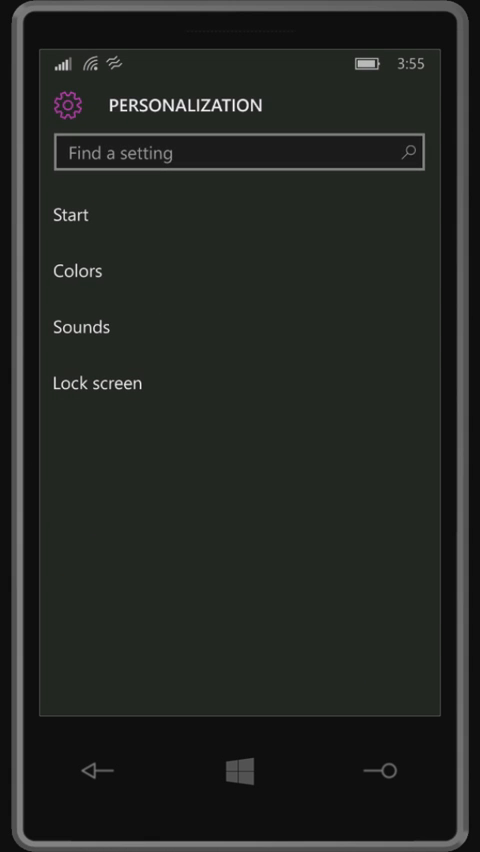
{"action": "left_click", "coordinate": [70, 214]}
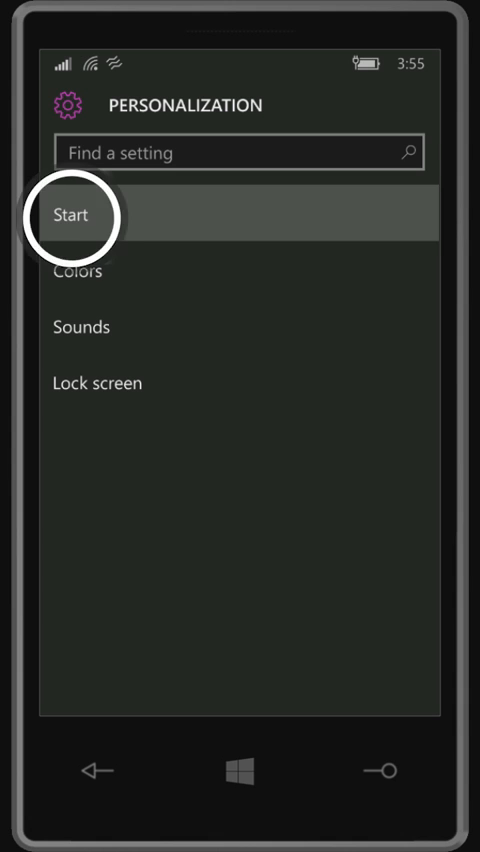
{"action": "left_click", "coordinate": [76, 214]}
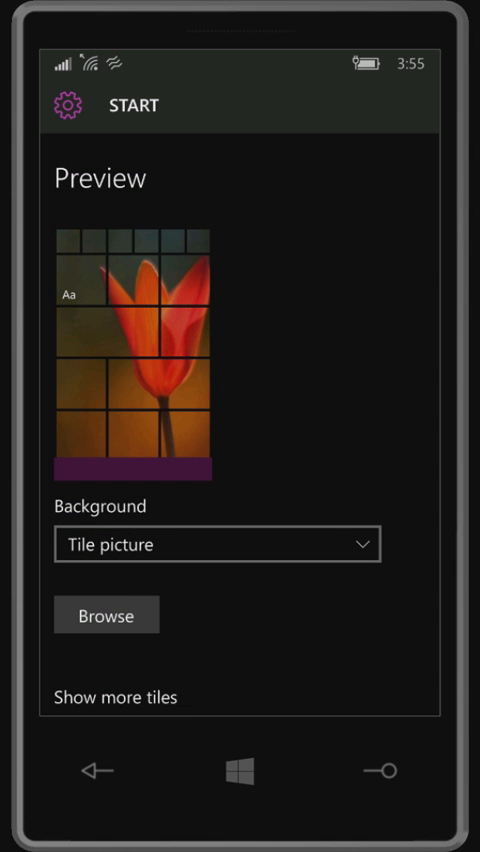
{"action": "left_click", "coordinate": [216, 544]}
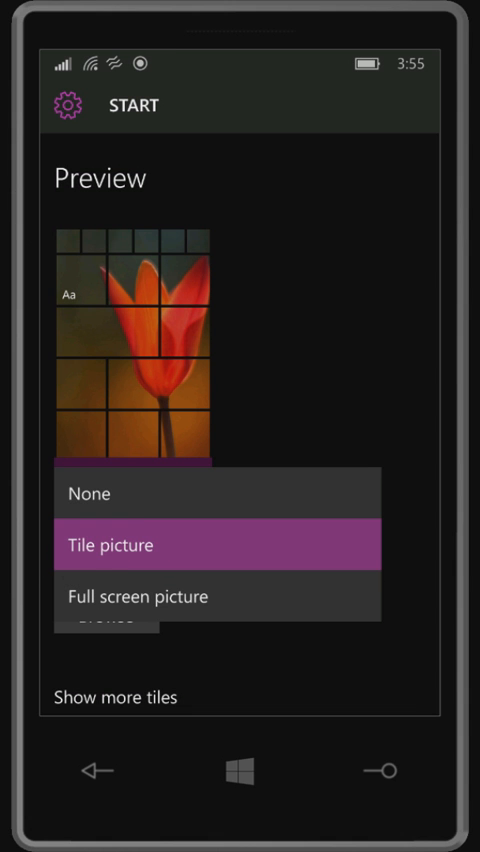
{"action": "left_click", "coordinate": [138, 596]}
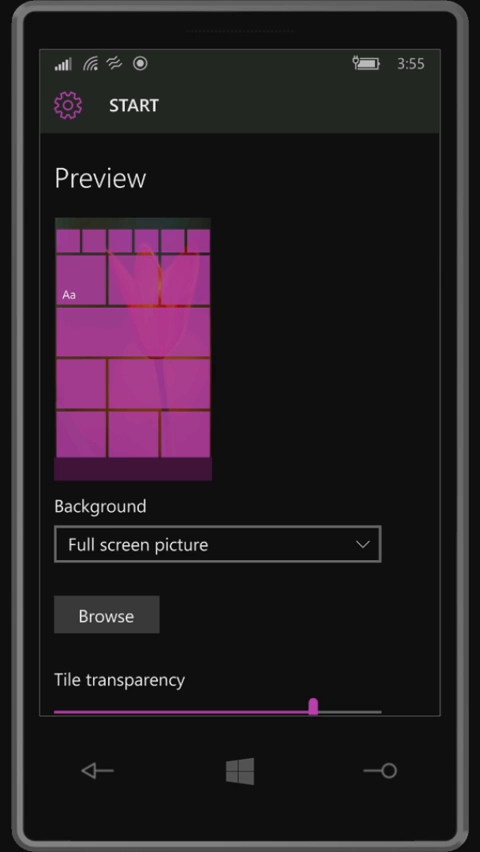
{"action": "scroll", "scroll_direction": "down", "scroll_amount": 3}
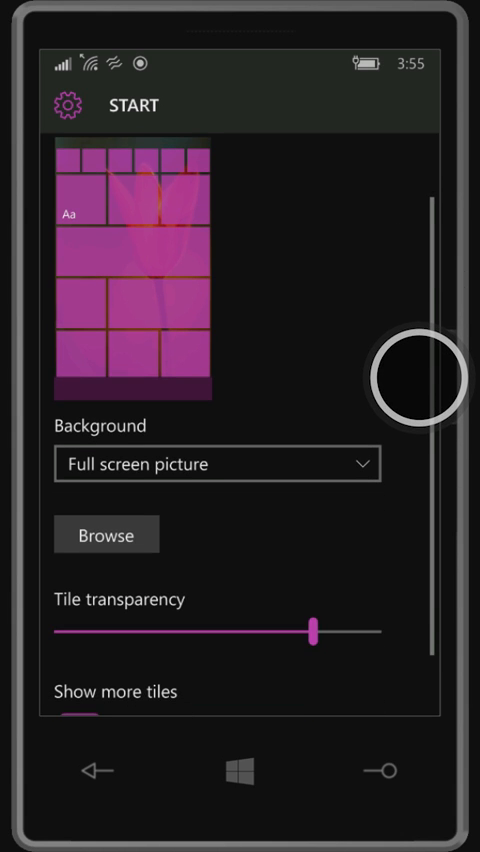
{"action": "left_click_drag", "start_coordinate": [316, 632], "coordinate": [204, 632]}
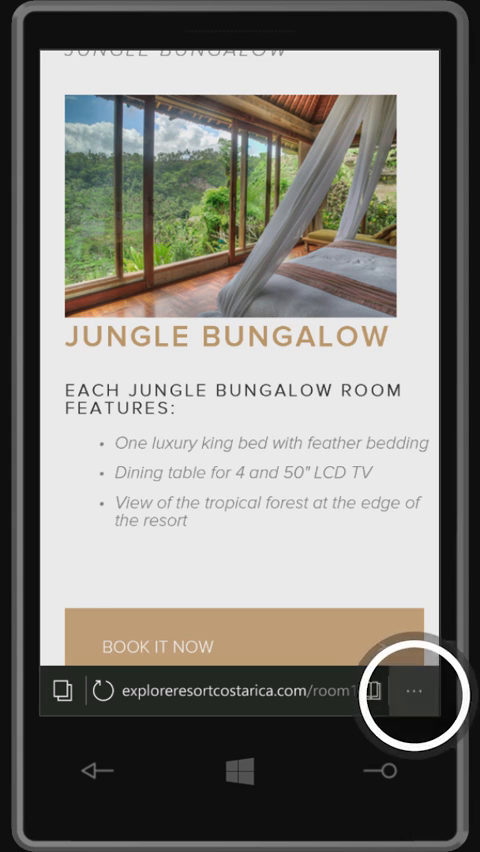
Go to the Dive for Natural Treasures attractions article and read it in reading view.
{"action": "left_click", "coordinate": [410, 690]}
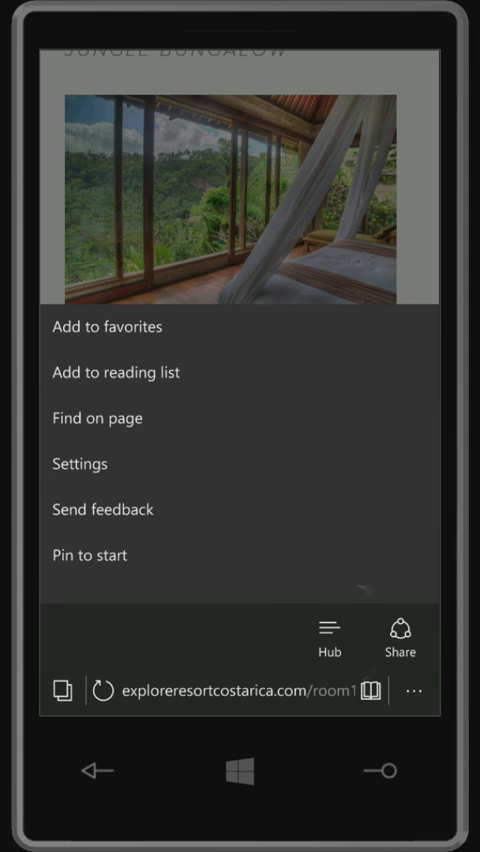
{"action": "left_click", "coordinate": [116, 372]}
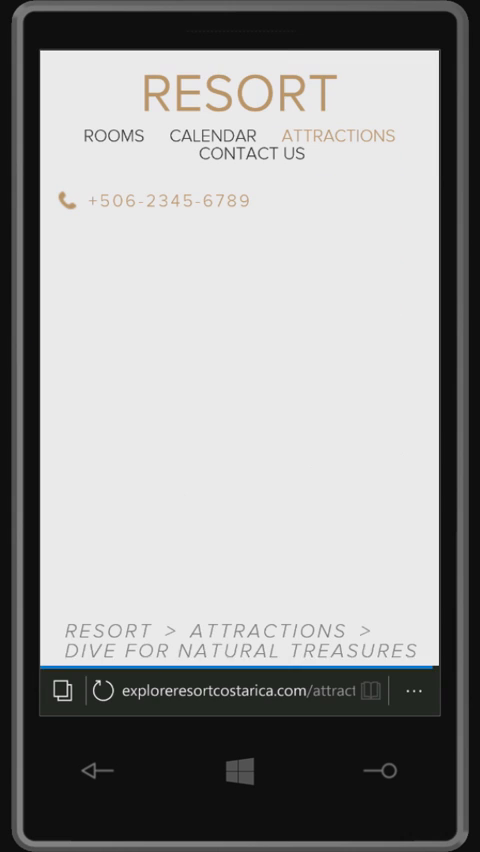
{"action": "left_click", "coordinate": [372, 692]}
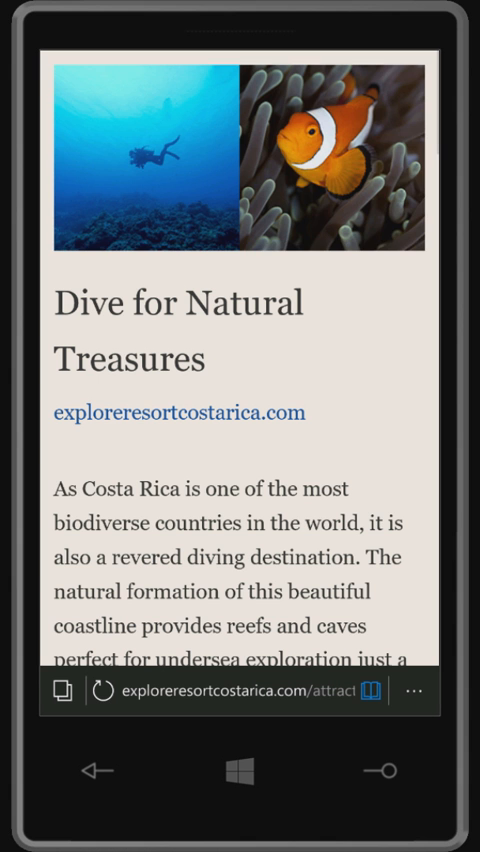
{"action": "scroll", "scroll_direction": "down", "scroll_amount": 3}
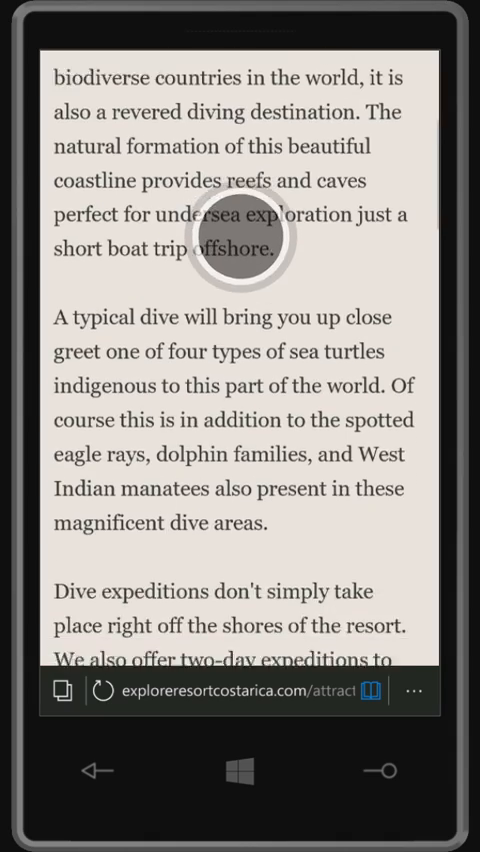
{"action": "scroll", "scroll_direction": "down", "scroll_amount": 3}
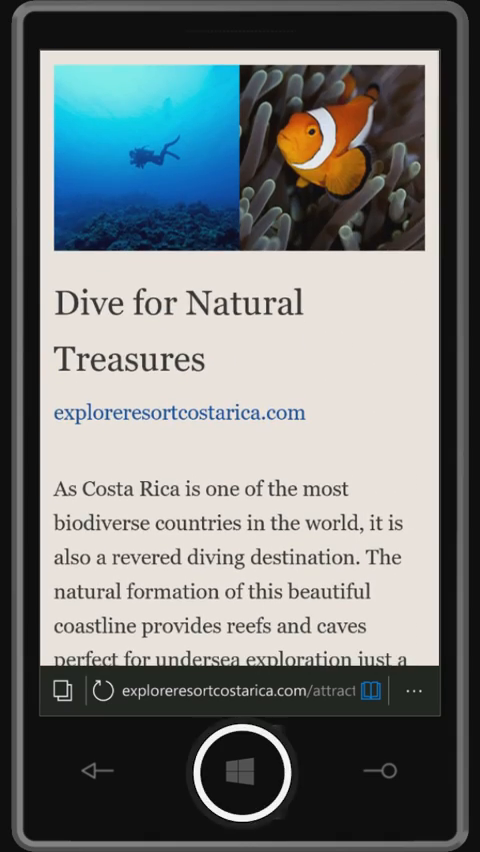
{"action": "left_click", "coordinate": [240, 772]}
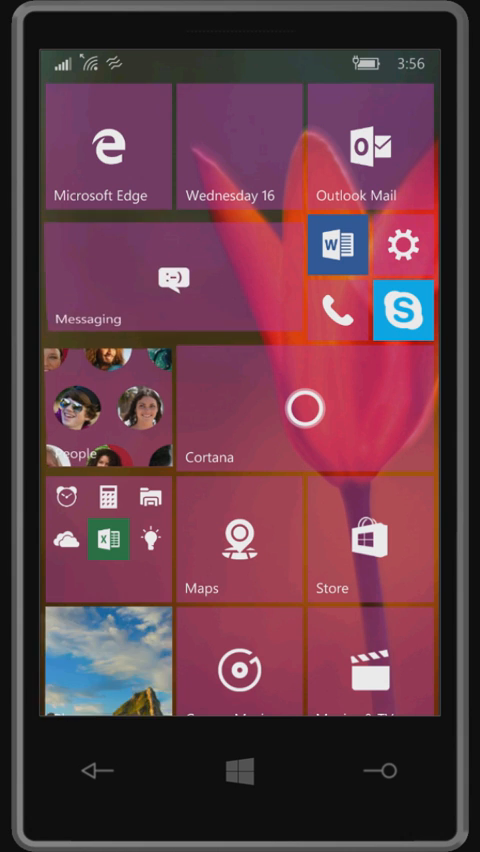
{"action": "left_click", "coordinate": [372, 144]}
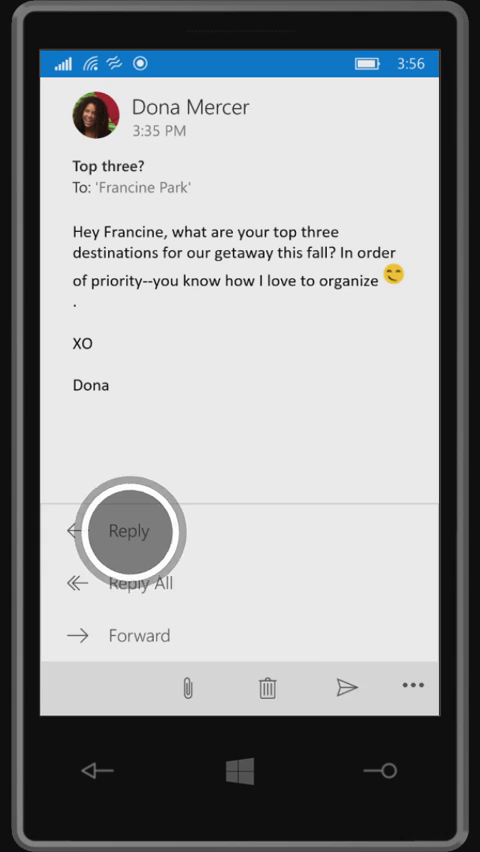
{"action": "left_click", "coordinate": [136, 532]}
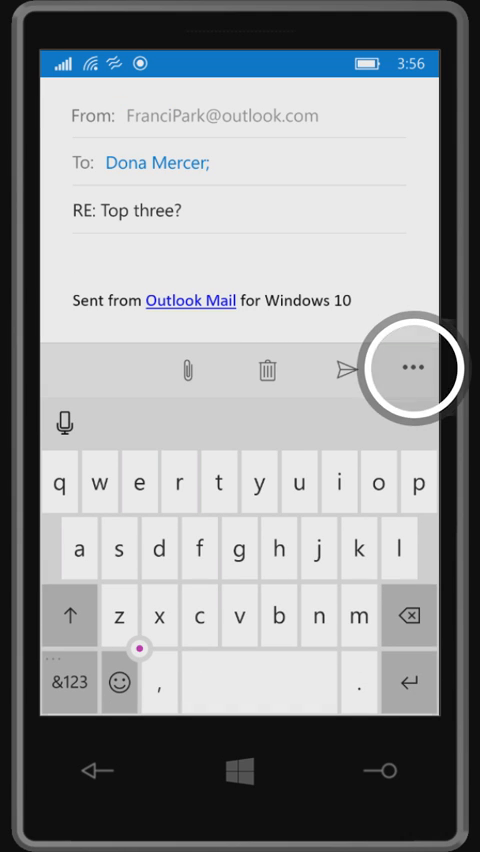
{"action": "left_click", "coordinate": [412, 370]}
{"action": "type", "text": "1. The beach!"}
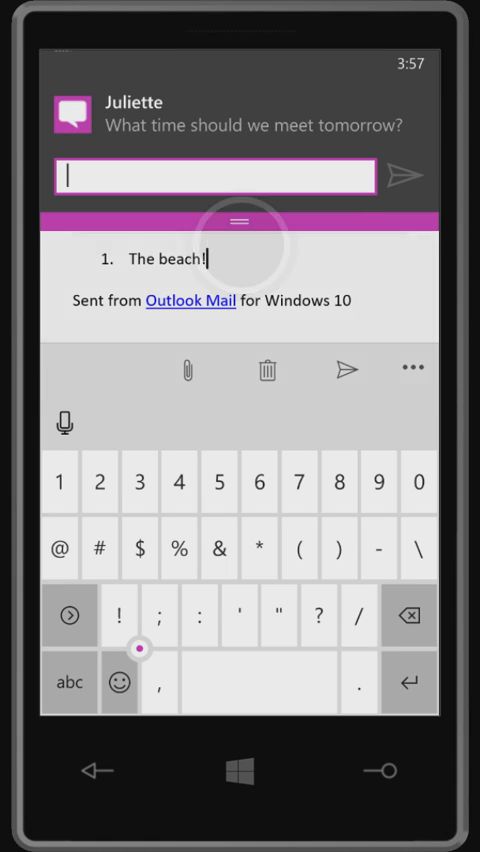
{"action": "type", "text": "Noon"}
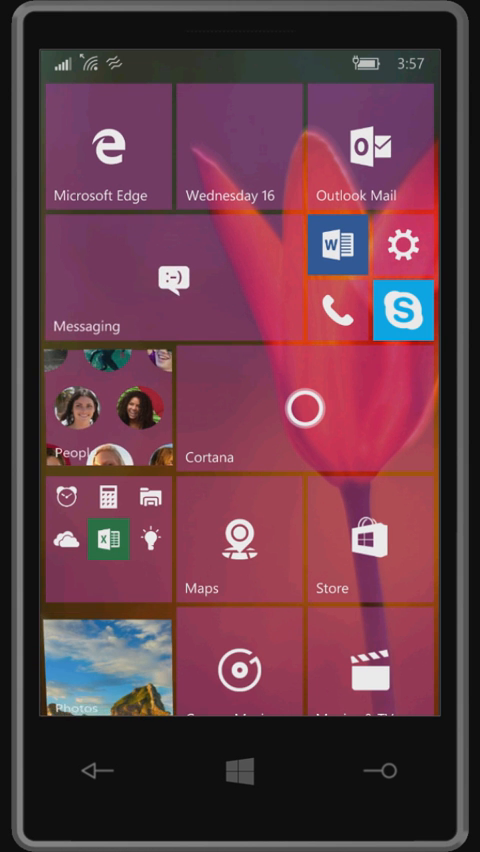
In Juliette's conversation, switch Send on from SIM Text to Skype and send Where?
{"action": "left_click", "coordinate": [172, 278]}
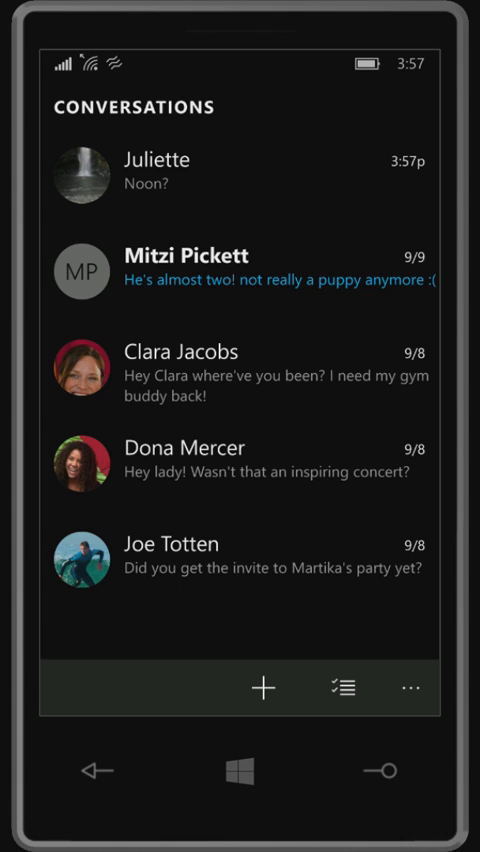
{"action": "left_click", "coordinate": [156, 170]}
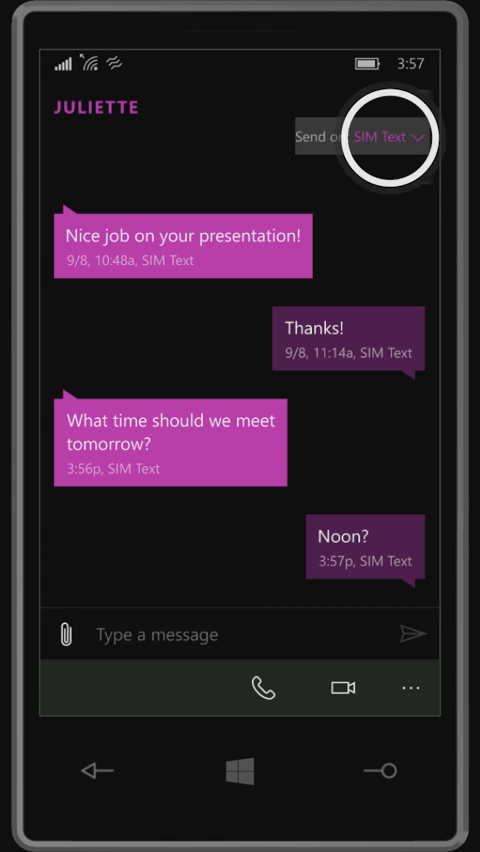
{"action": "left_click", "coordinate": [390, 138]}
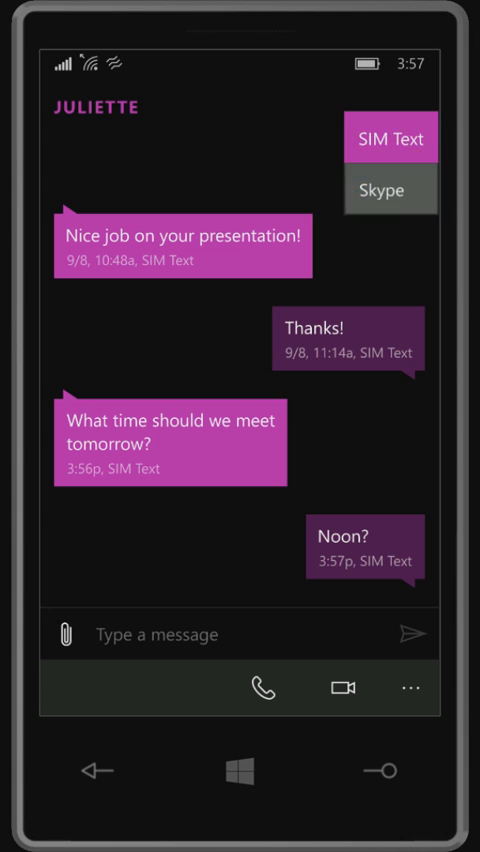
{"action": "left_click", "coordinate": [384, 188]}
{"action": "type", "text": "Where?"}
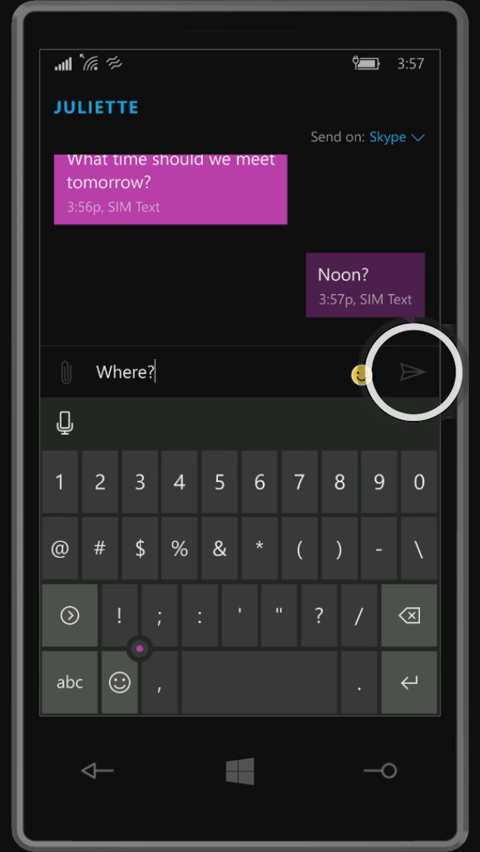
{"action": "left_click", "coordinate": [406, 372]}
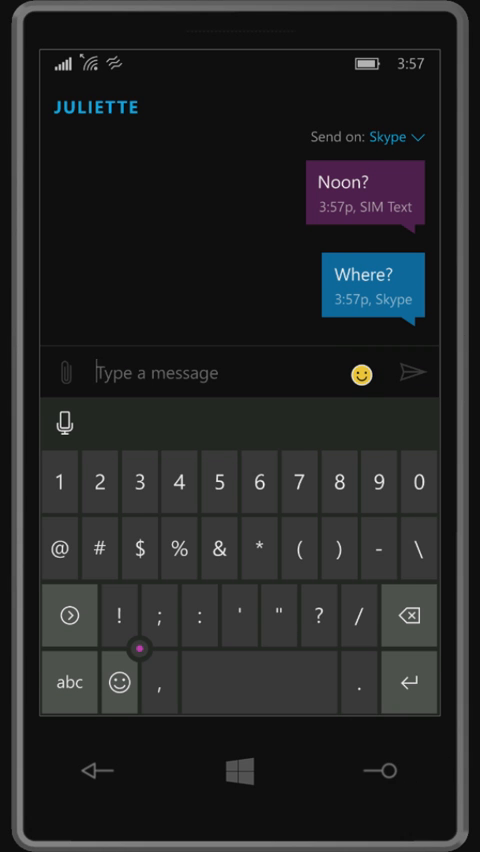